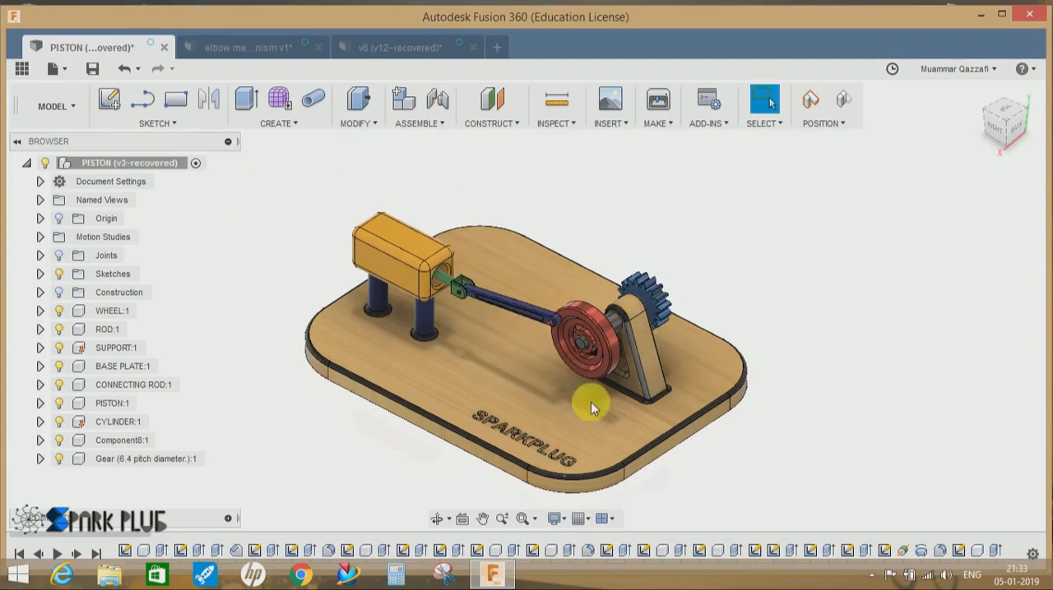
Delete the existing Motion Studies entry from the piston assembly's Browser.
left_click(102, 237)
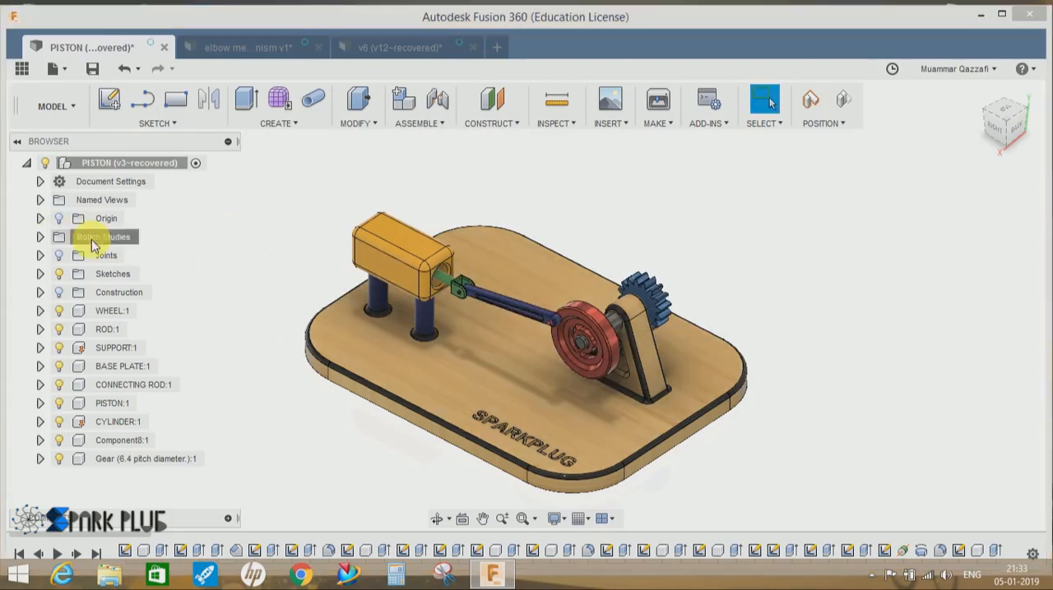
left_click(40, 237)
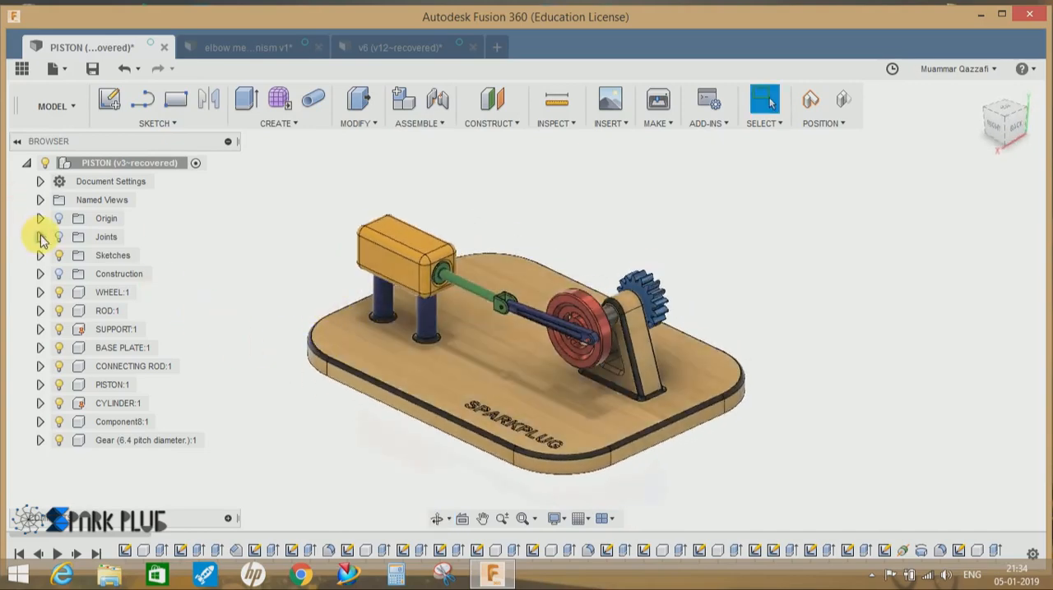
Expand Joints and run Animate Joint on Rev1 so the crank wheel rotates alone.
left_click(40, 236)
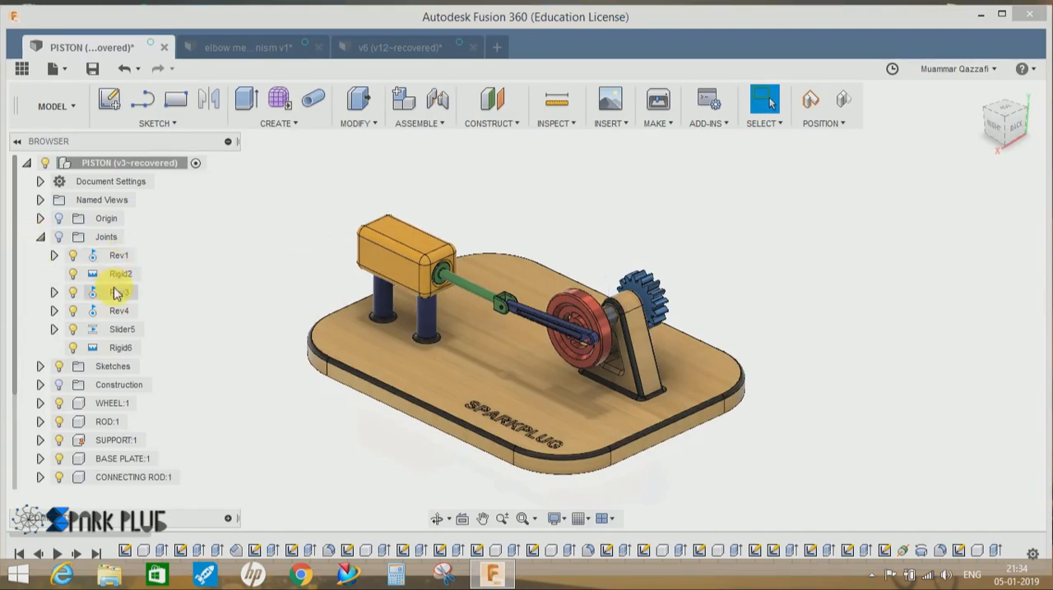
left_click(119, 257)
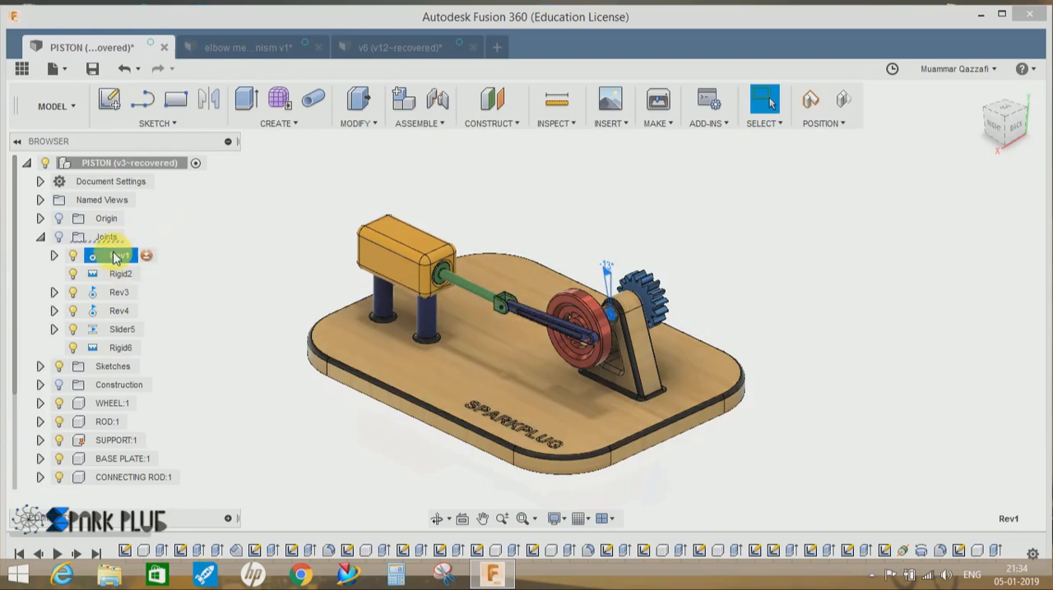
right_click(112, 257)
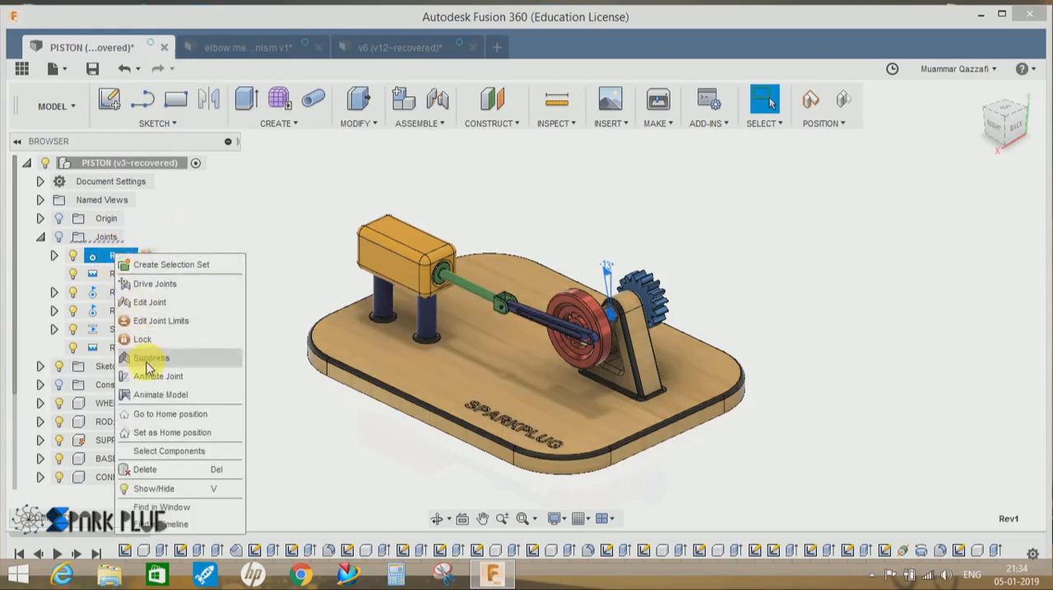
mouse_move(157, 376)
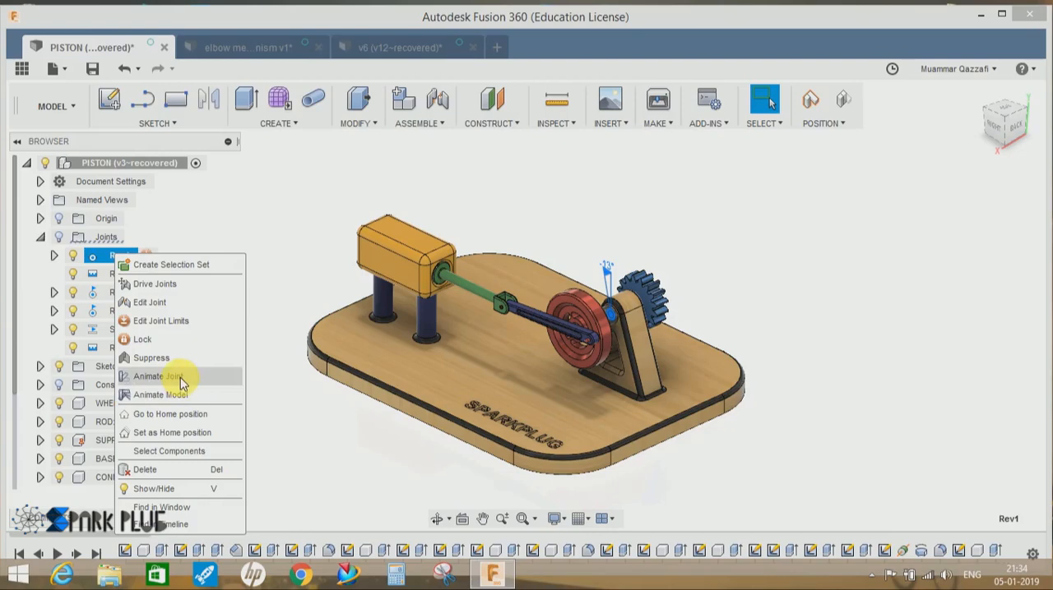
left_click(154, 377)
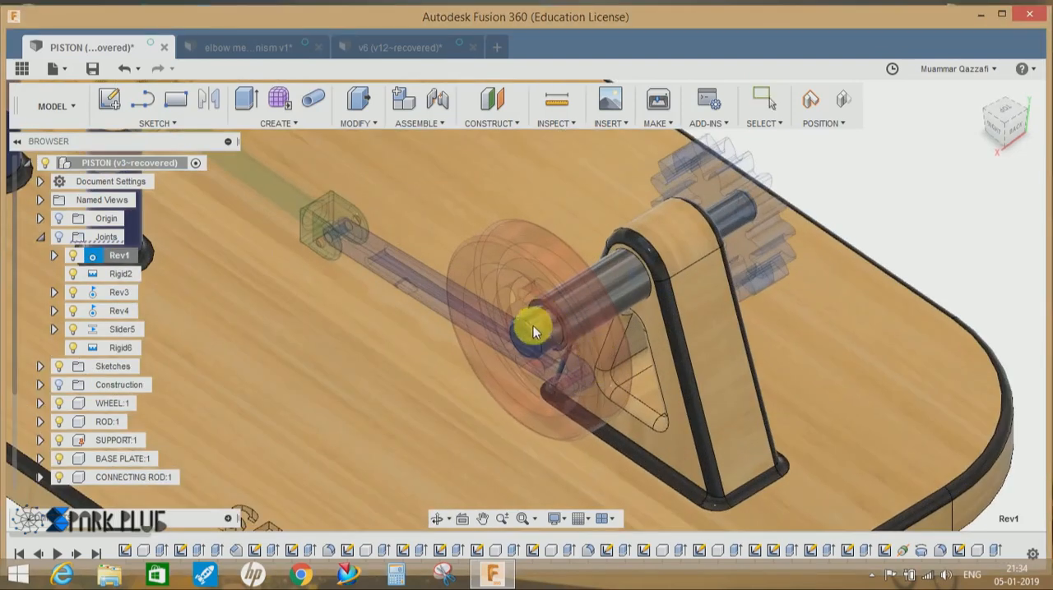
left_click_drag(534, 332, 612, 278)
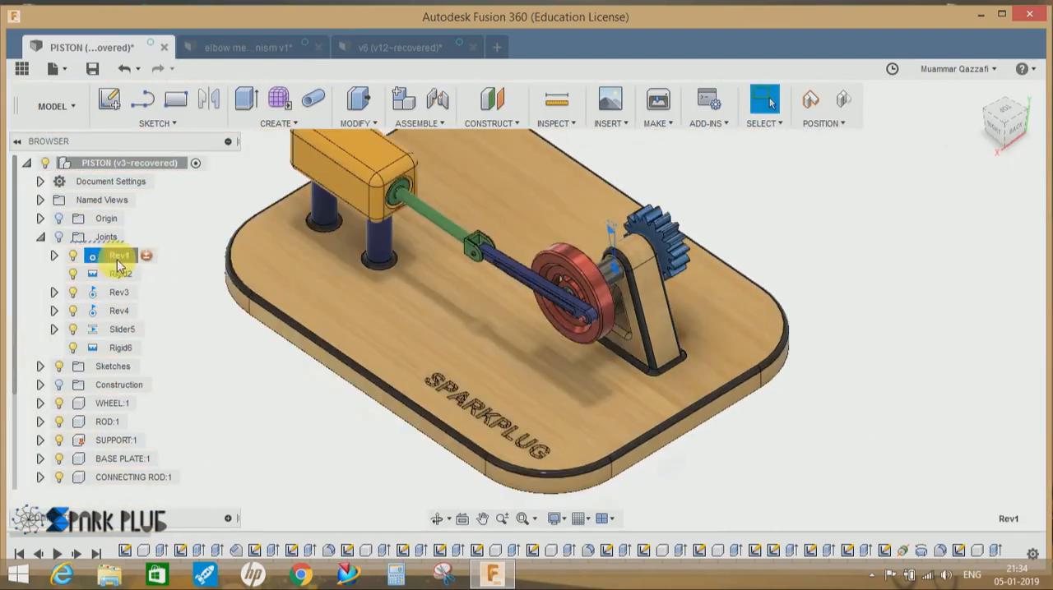
Run Animate Model from Rev1 so piston rod, connecting rod and wheel move together.
right_click(119, 257)
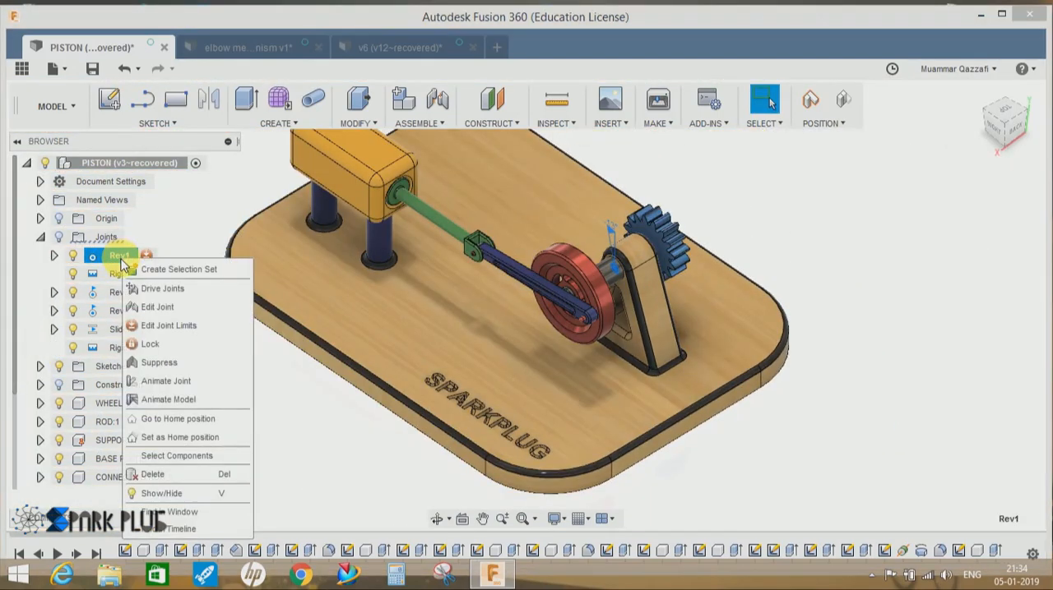
mouse_move(167, 400)
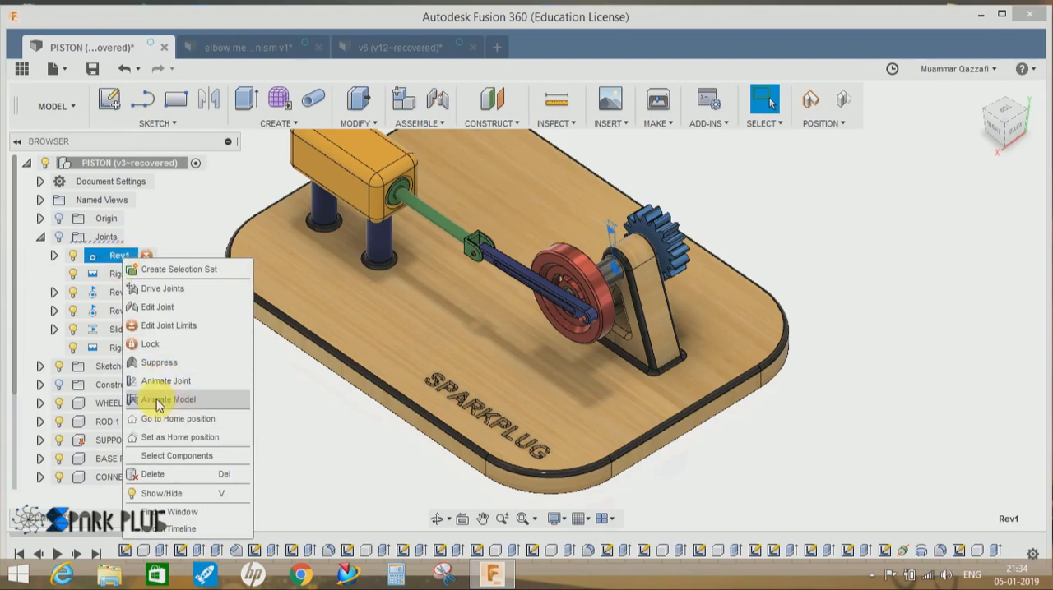
mouse_move(182, 408)
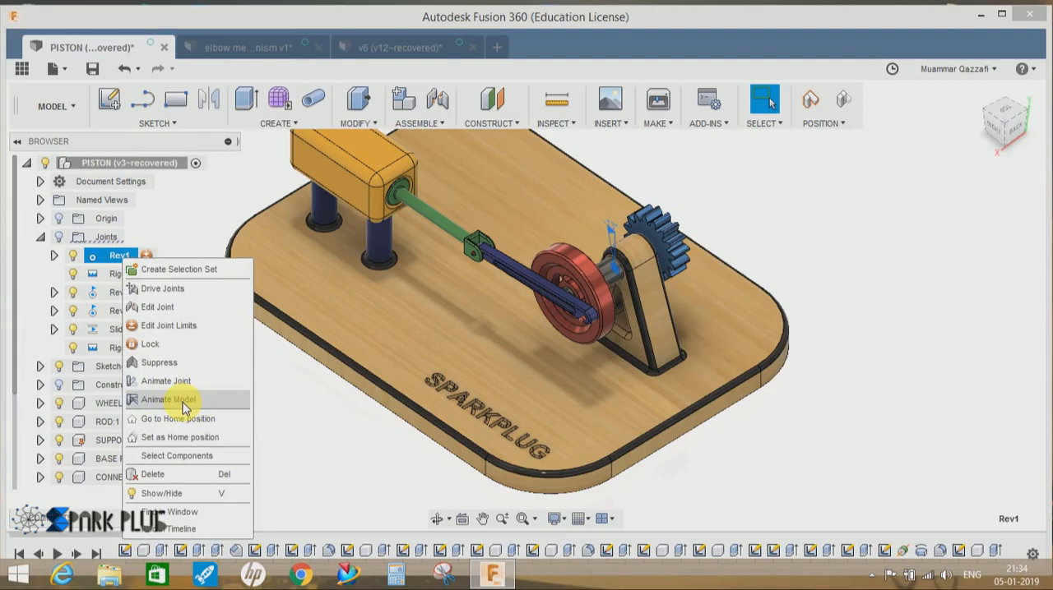
mouse_move(128, 263)
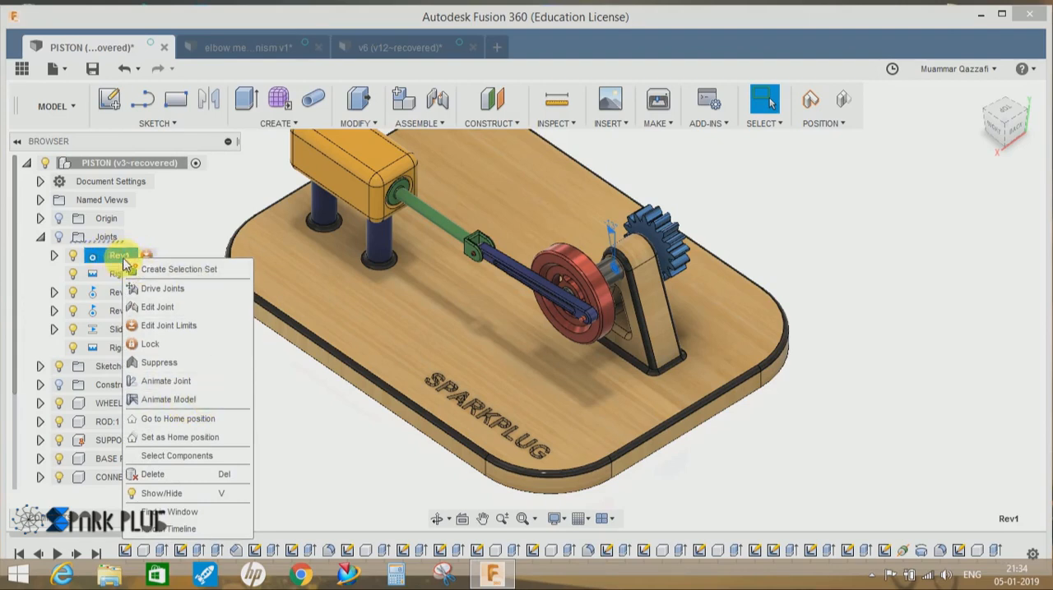
mouse_move(197, 403)
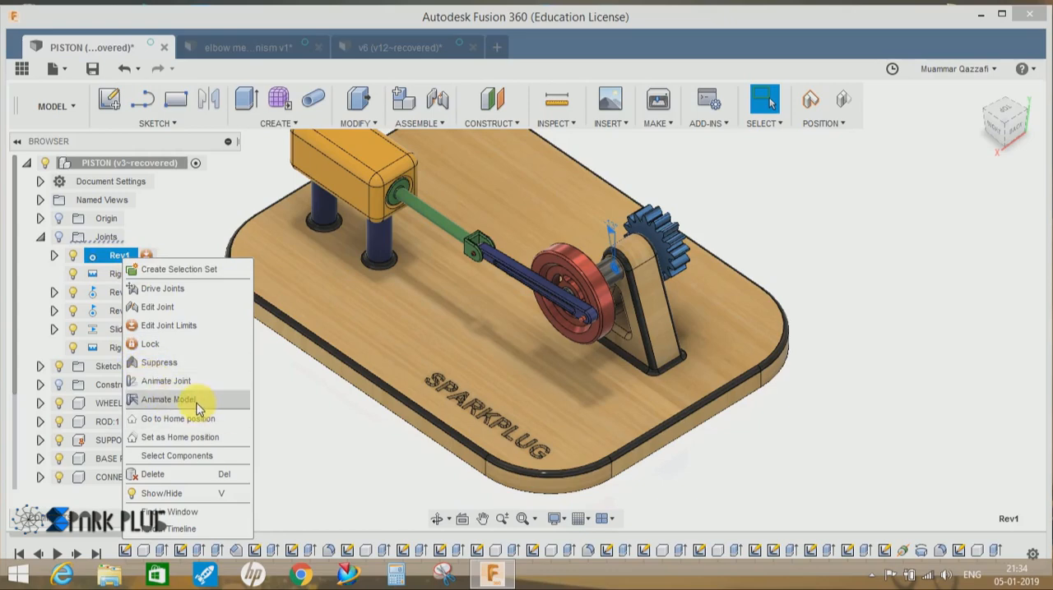
left_click(165, 398)
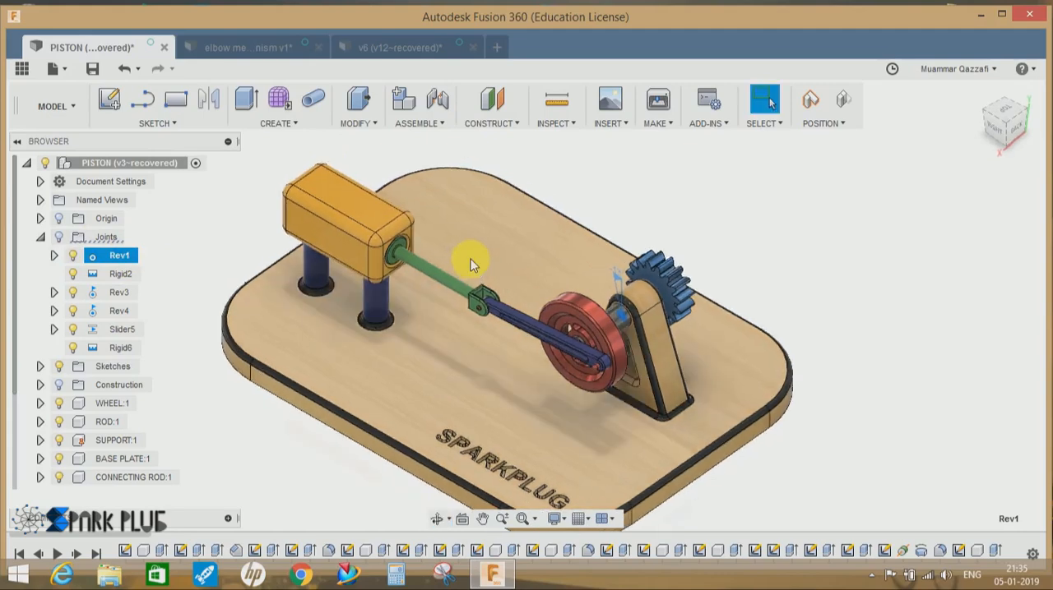
Start a new Motion Study from Assemble with Rev1 listed, moving its panel aside.
left_click(414, 105)
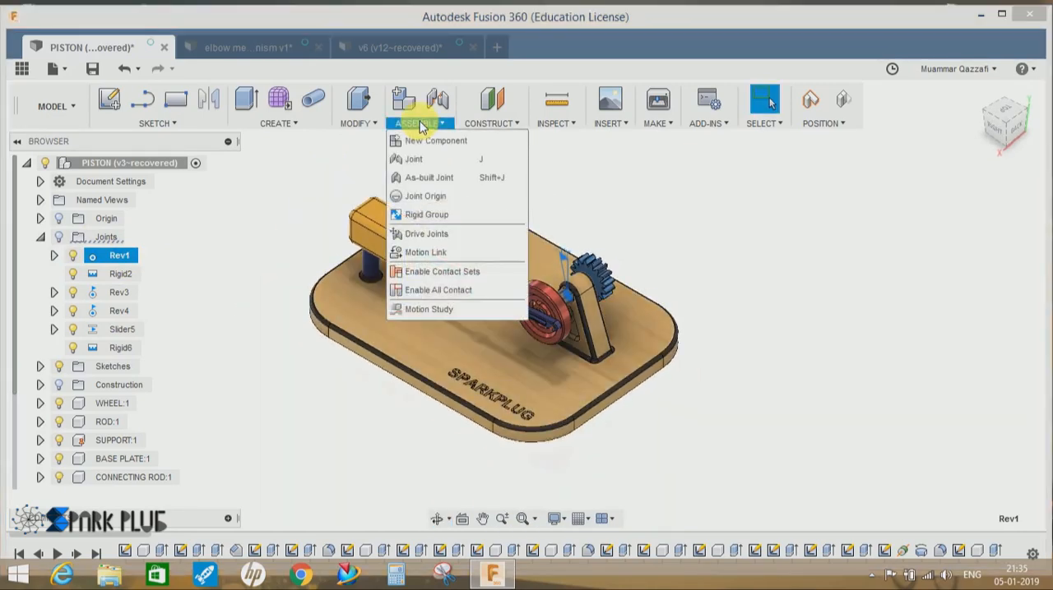
left_click(428, 309)
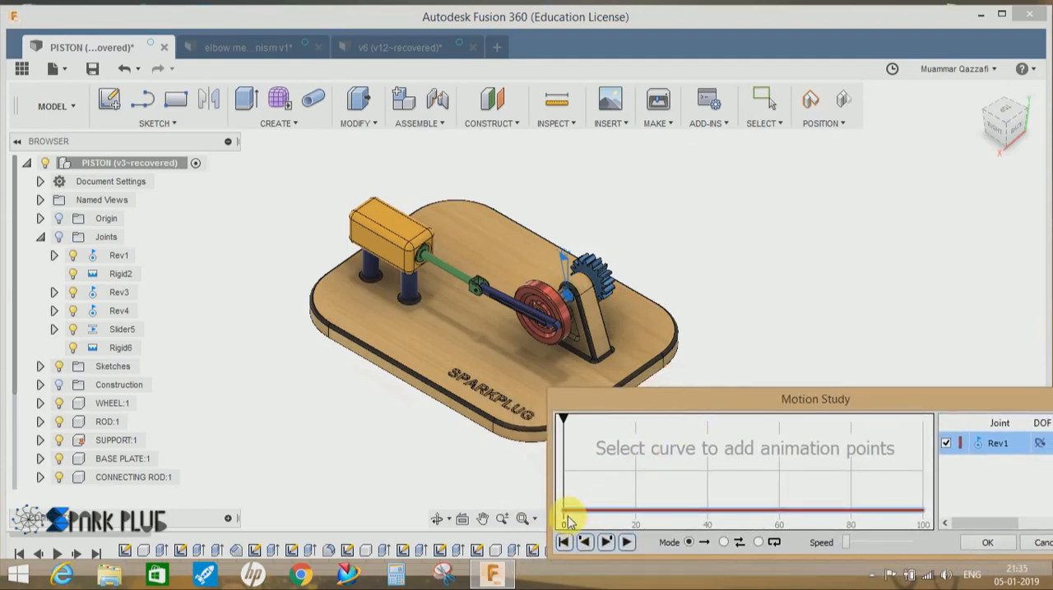
left_click_drag(567, 513, 913, 513)
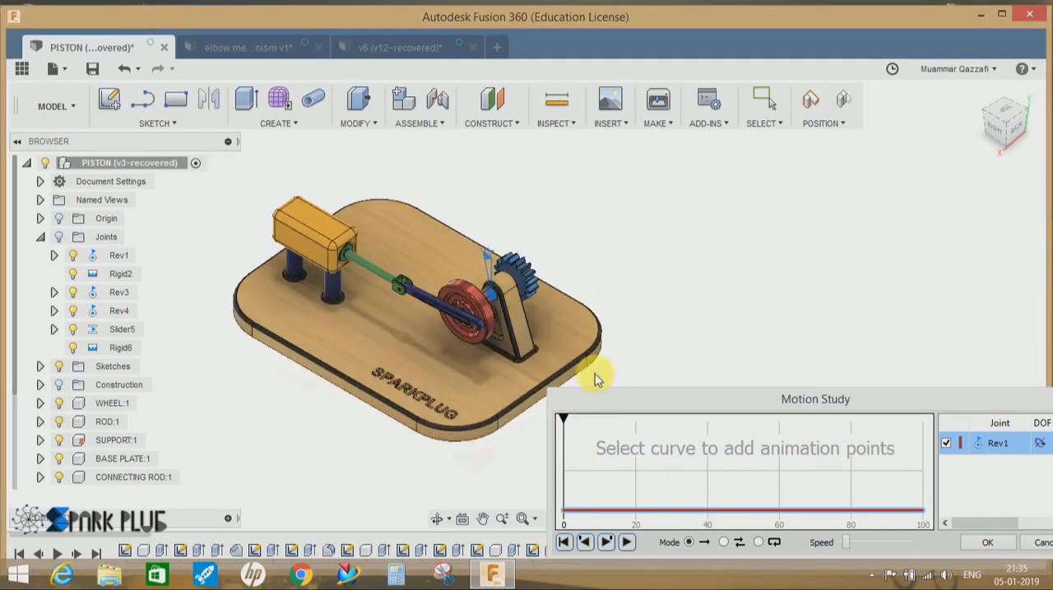
mouse_move(118, 255)
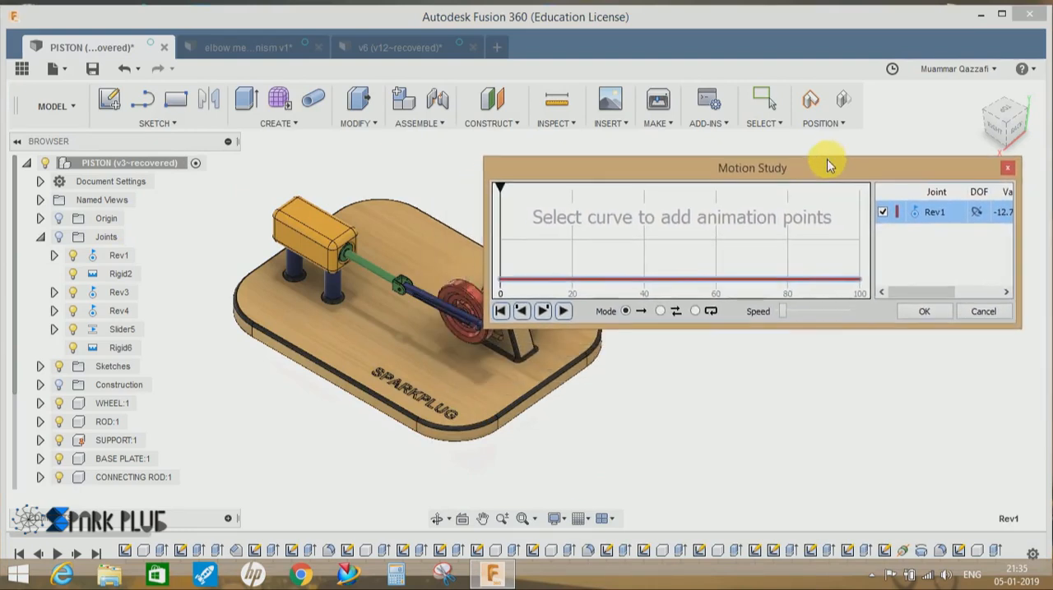
mouse_move(551, 276)
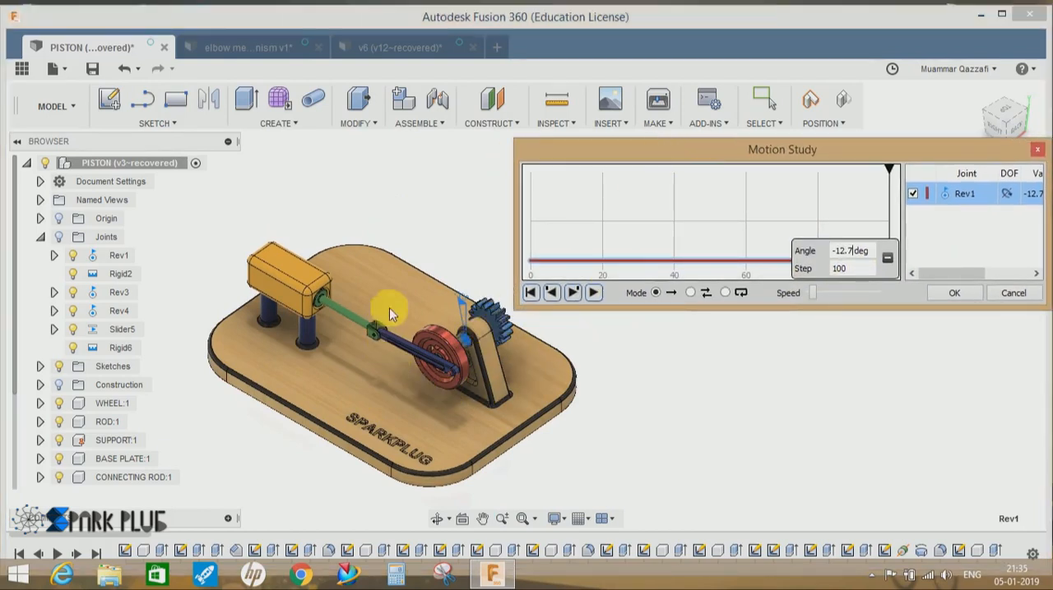
mouse_move(694, 302)
type("+360")
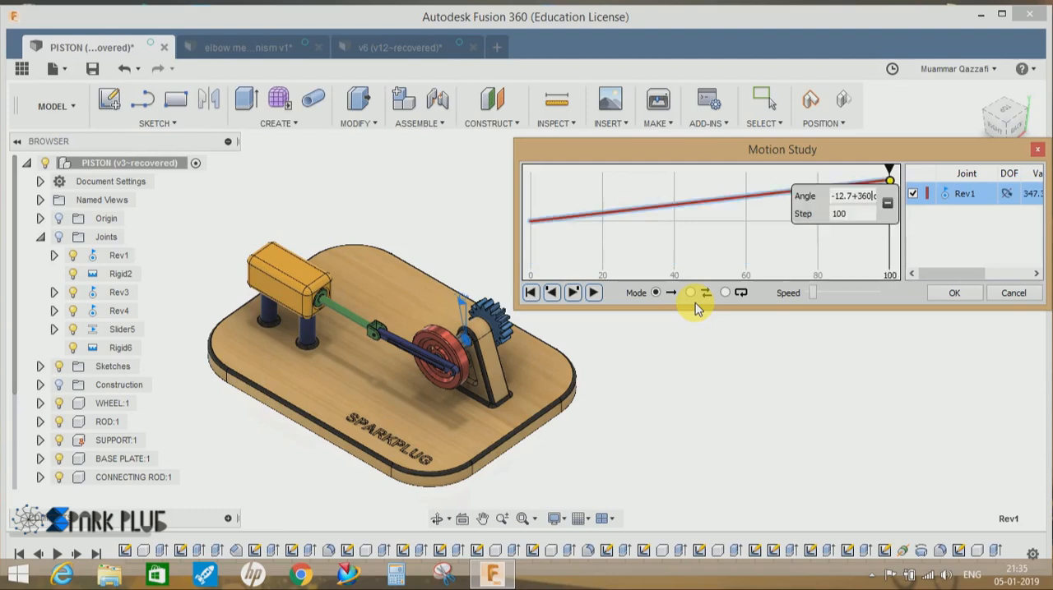
mouse_move(715, 398)
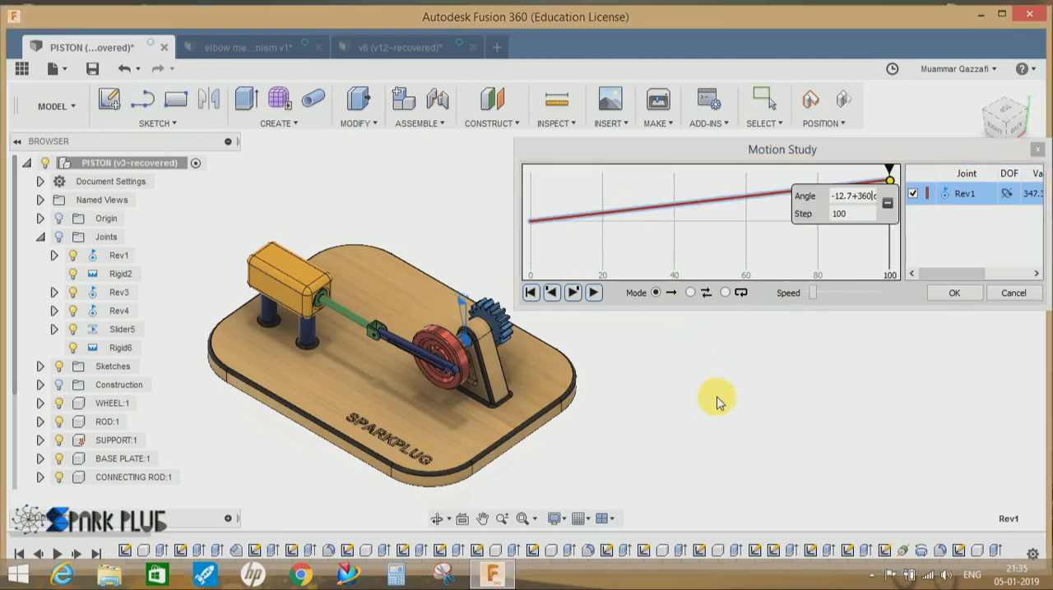
Play the motion study with Rev1 rising to -12.7+360 deg at step 100.
left_click(572, 293)
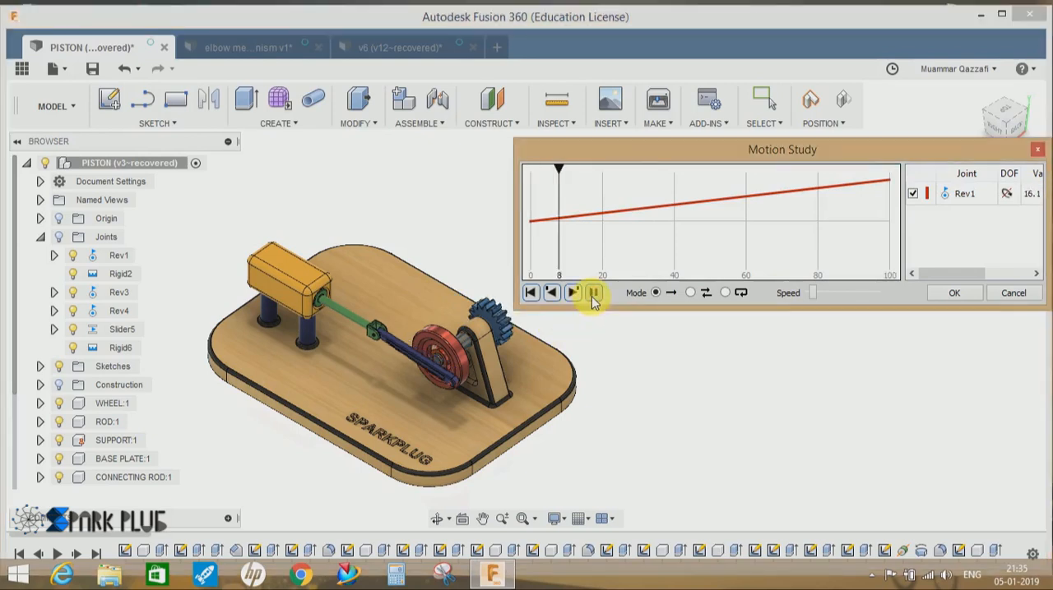
Toggle playback and repeat mode so the Rev1 curve turns the wheel and connecting rod.
left_click(572, 292)
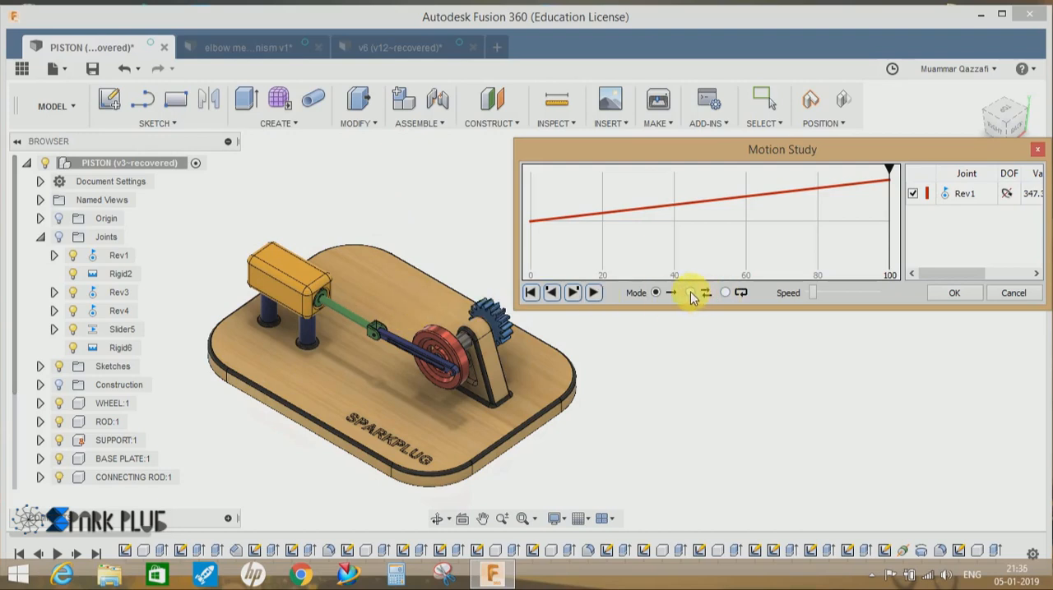
left_click(592, 293)
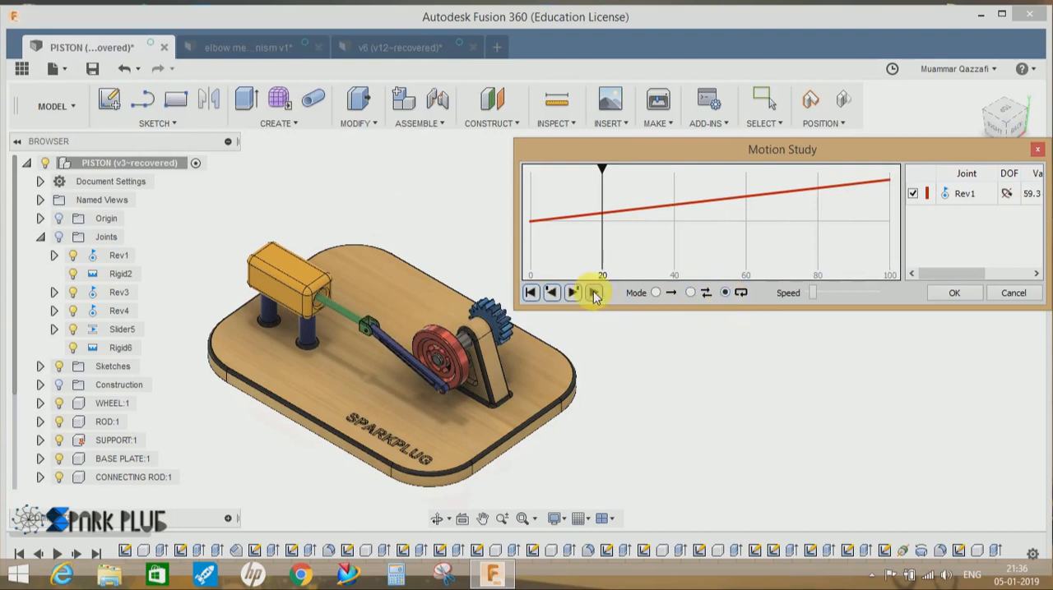
left_click(573, 293)
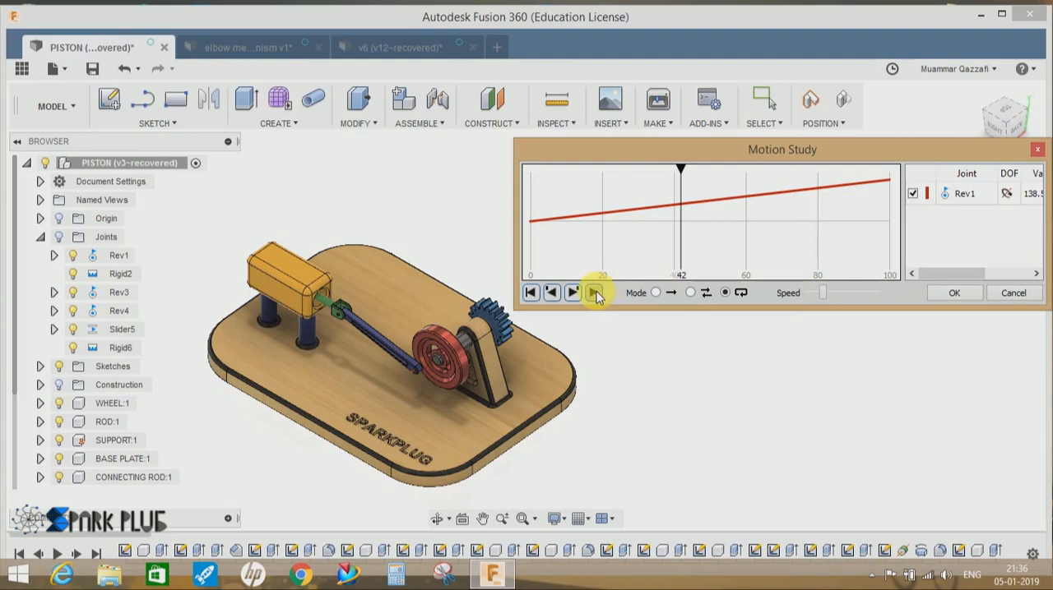
left_click(592, 292)
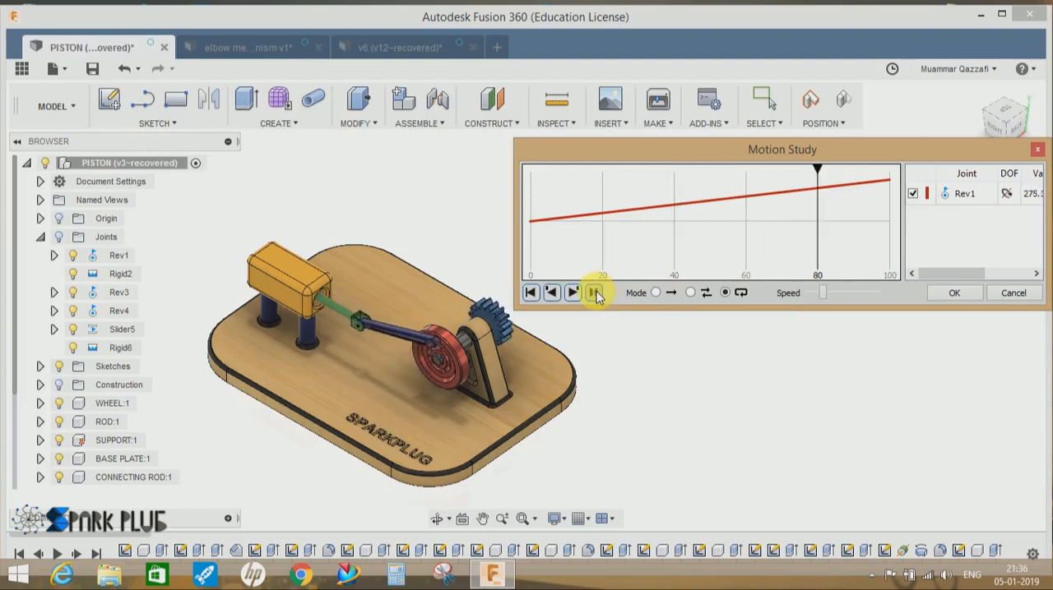
left_click(572, 293)
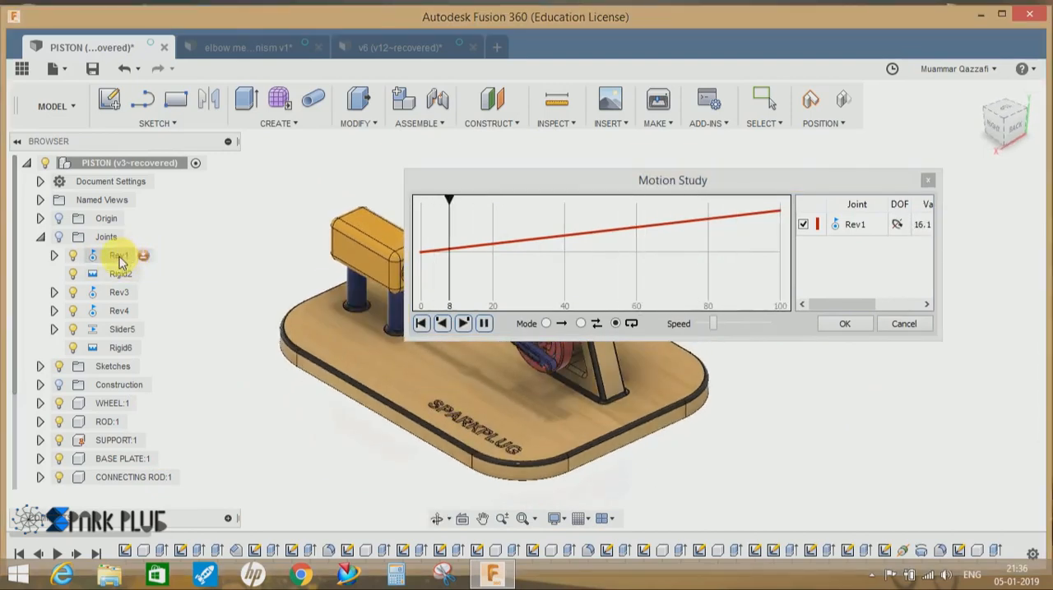
Confirm the Motion Study dialog so MotionStudy-2 appears under Motion Studies.
left_click(843, 322)
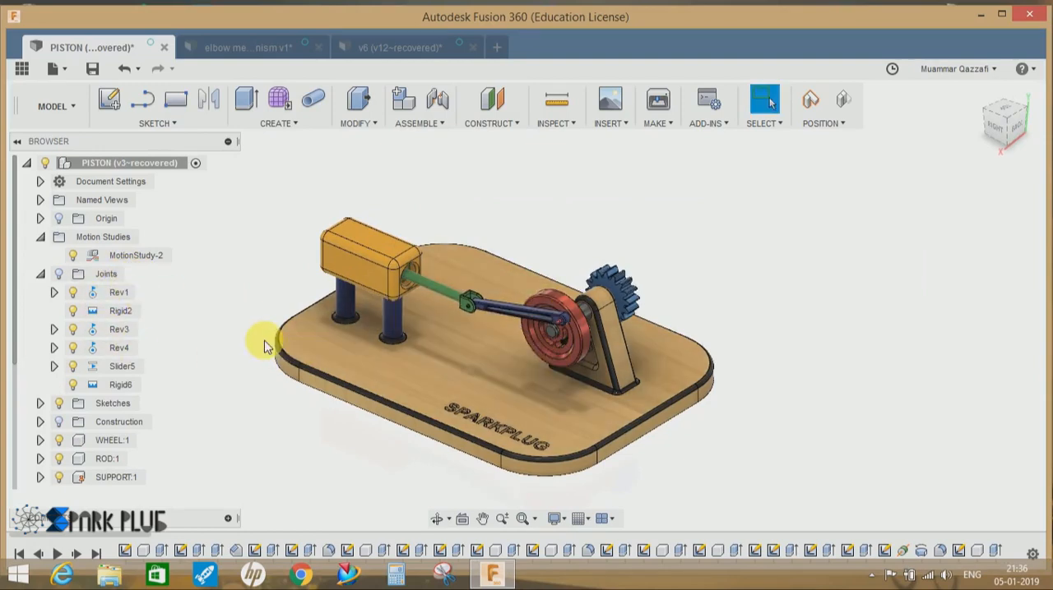
mouse_move(234, 329)
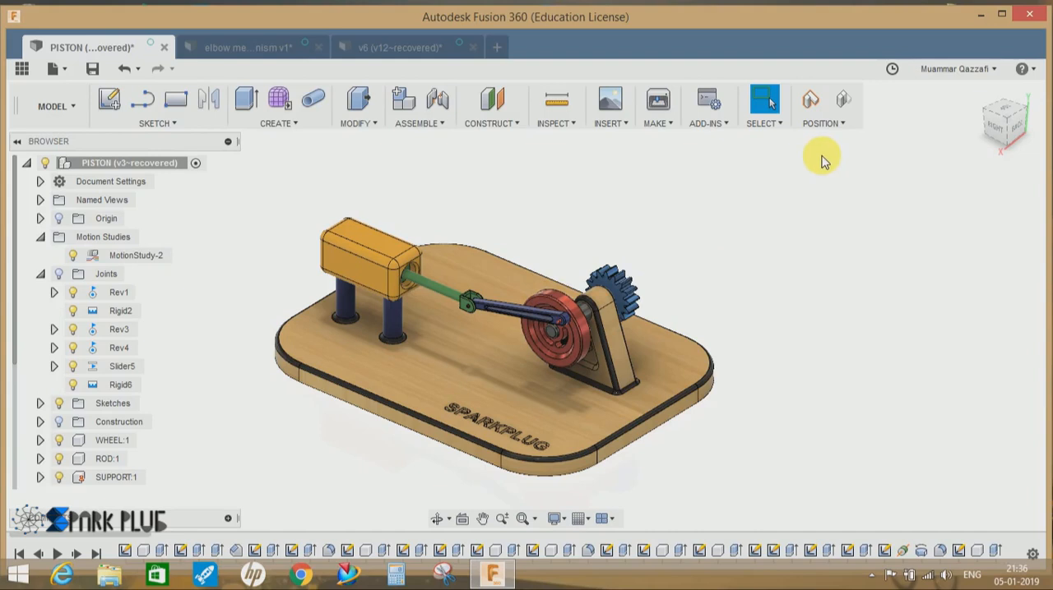
mouse_move(287, 262)
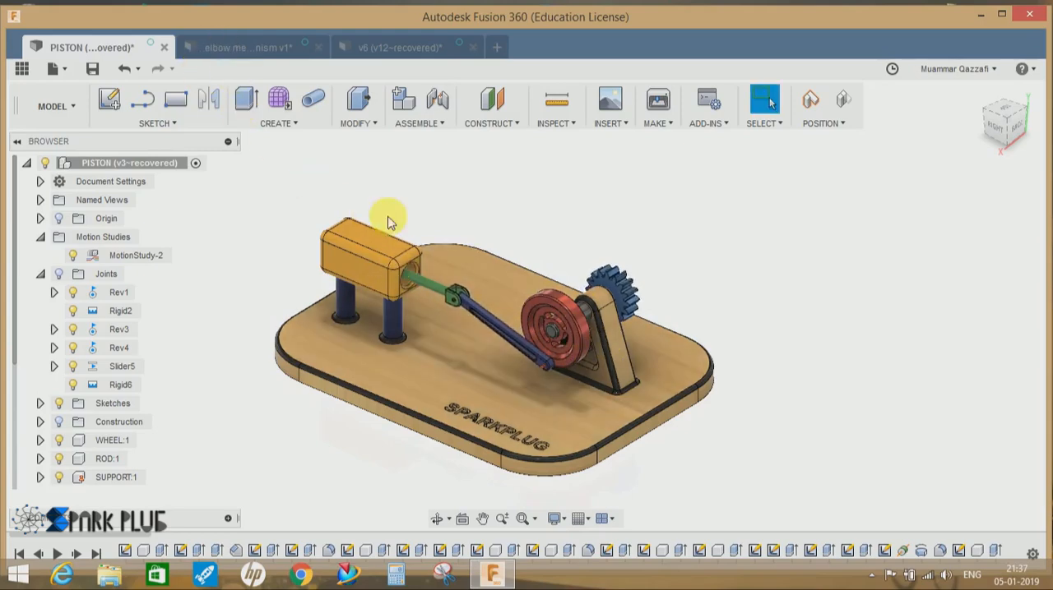
Orbit the elbow mechanism, expand its Joints, then switch to the v6 engine design.
left_click(247, 46)
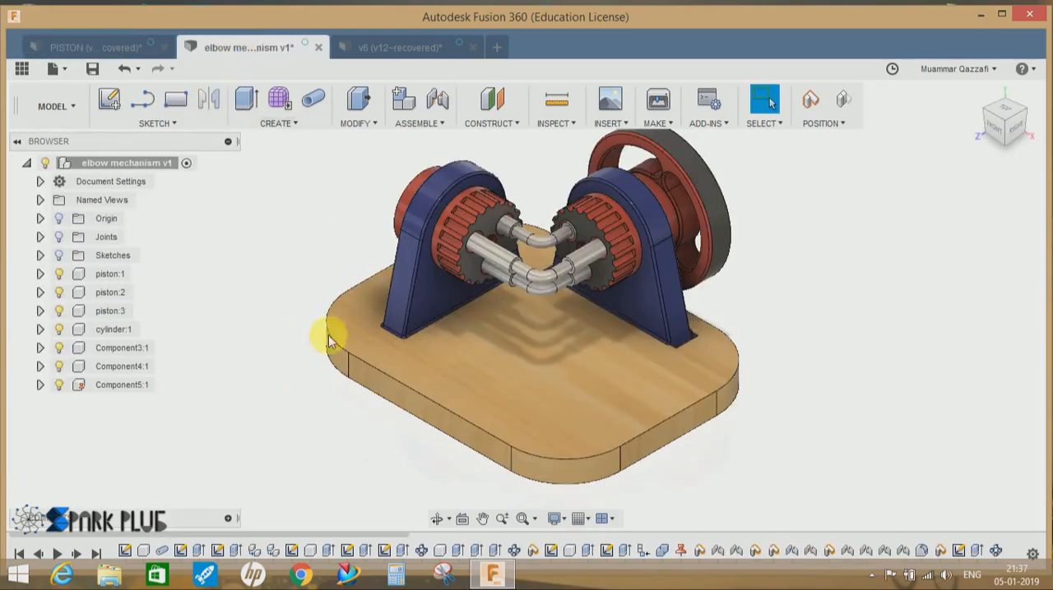
left_click_drag(329, 337, 546, 395)
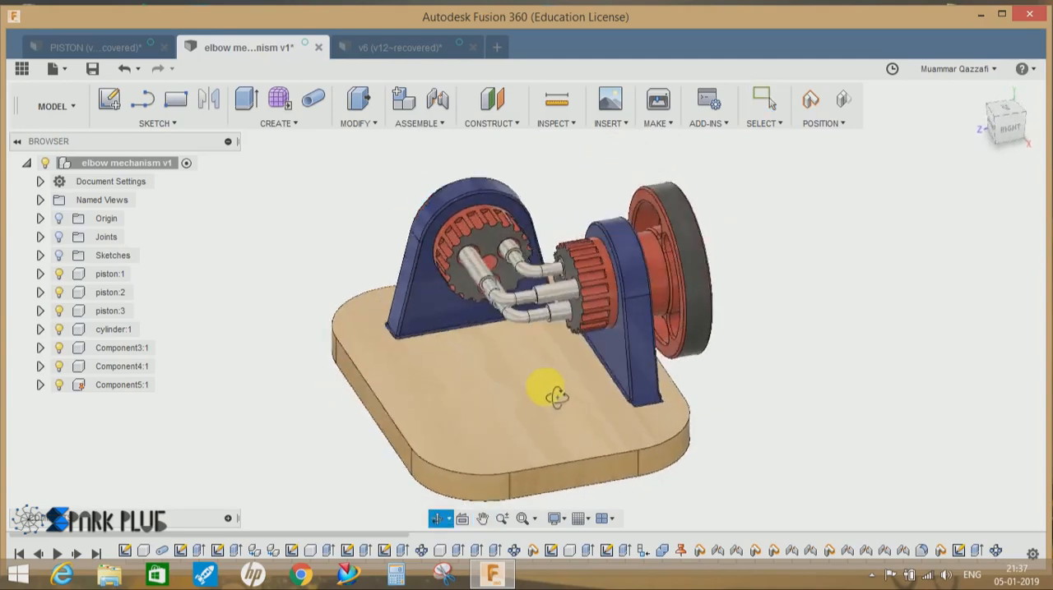
left_click_drag(546, 394, 611, 395)
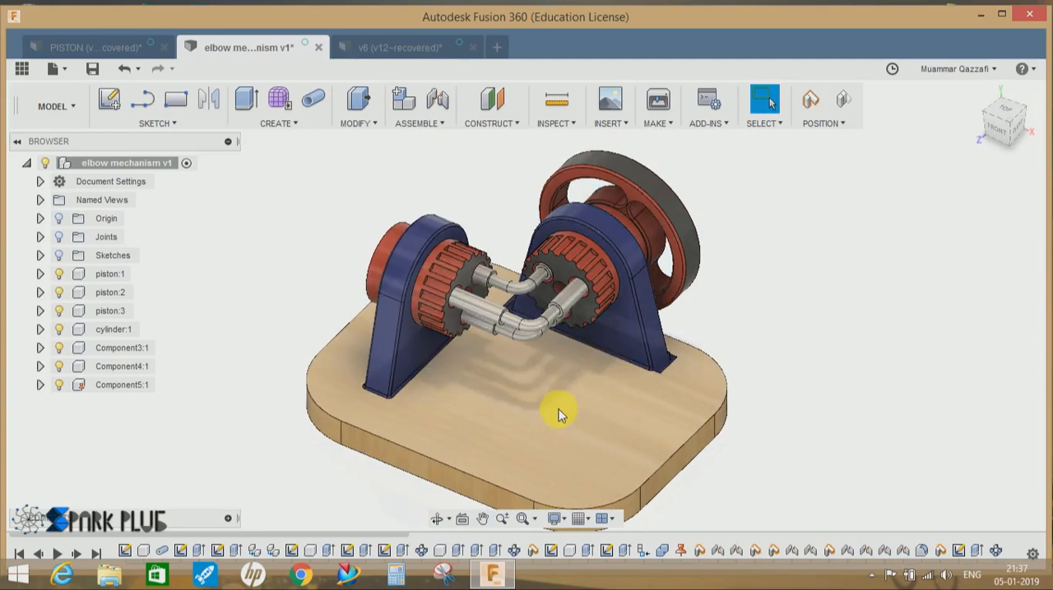
left_click_drag(559, 415, 551, 376)
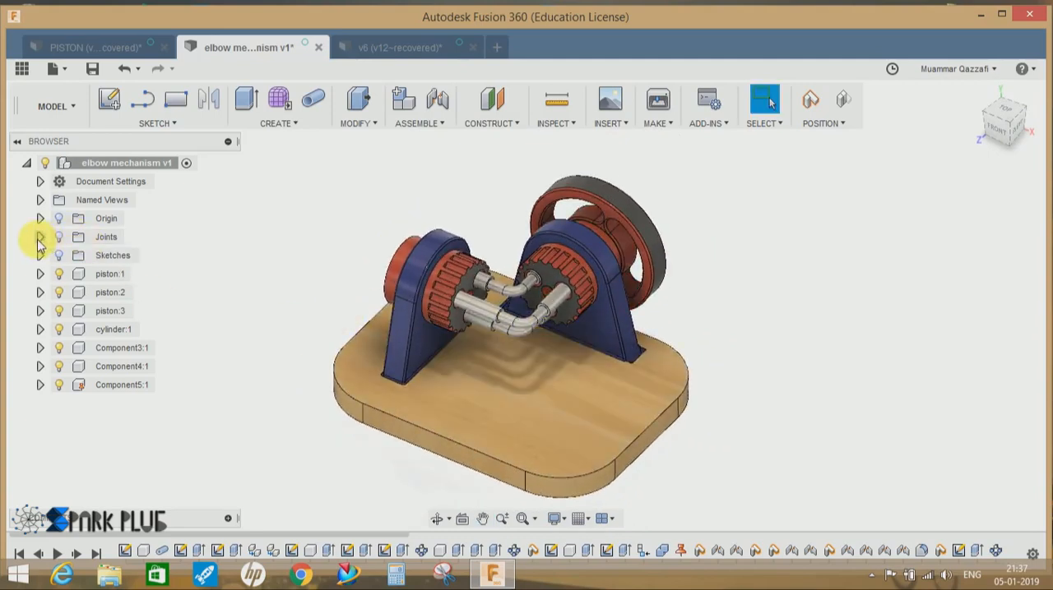
left_click(40, 237)
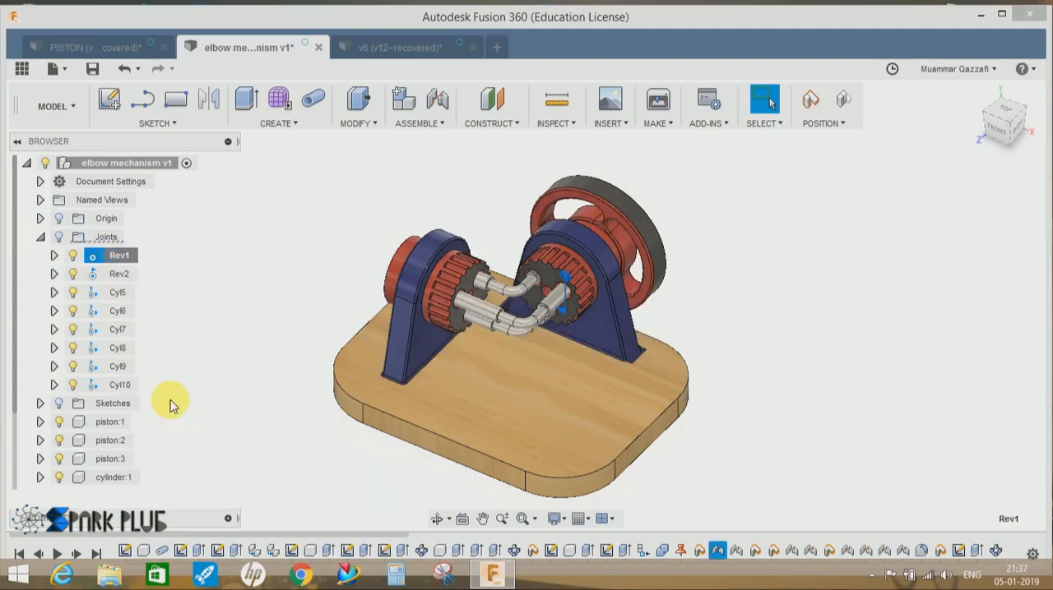
left_click_drag(527, 313, 589, 375)
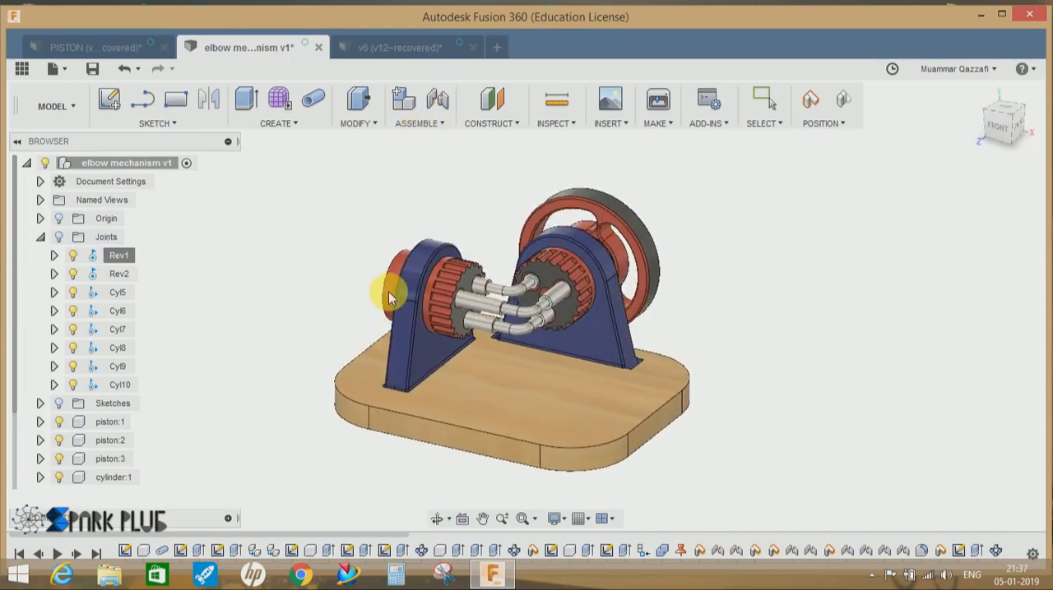
left_click(398, 46)
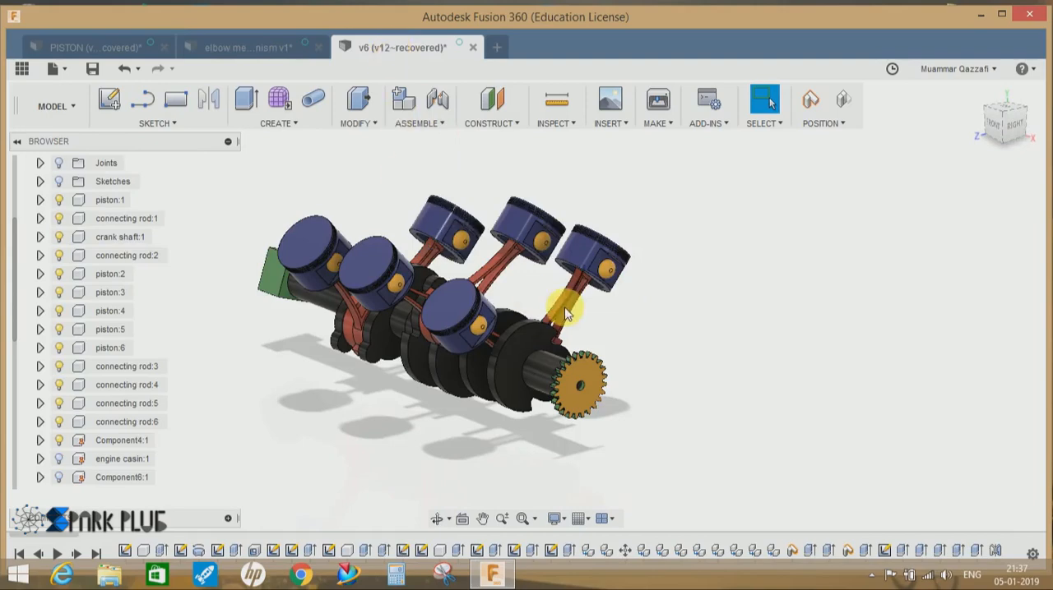
left_click_drag(567, 313, 507, 342)
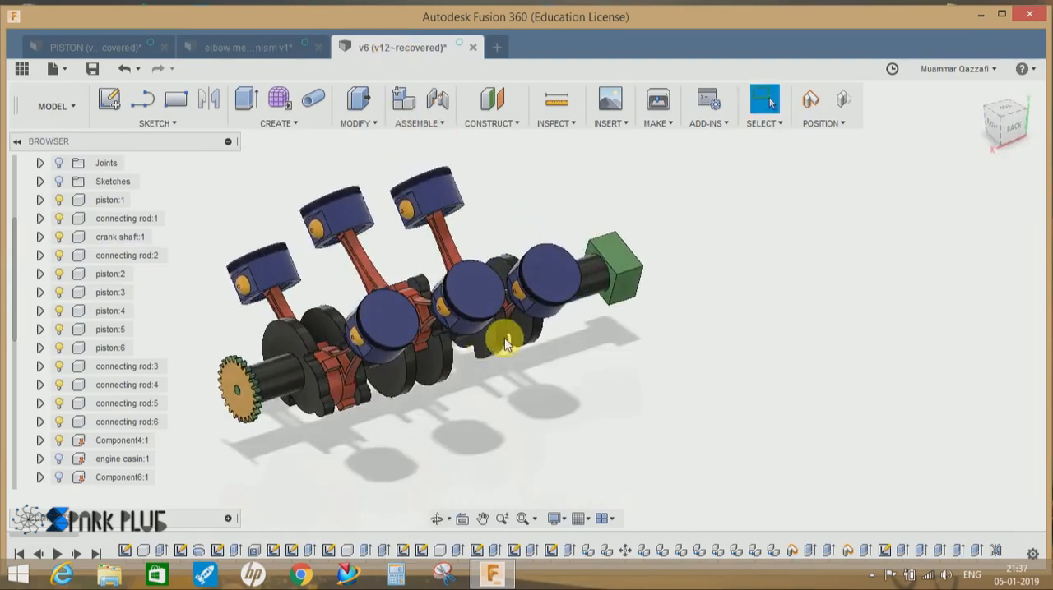
left_click_drag(506, 342, 592, 362)
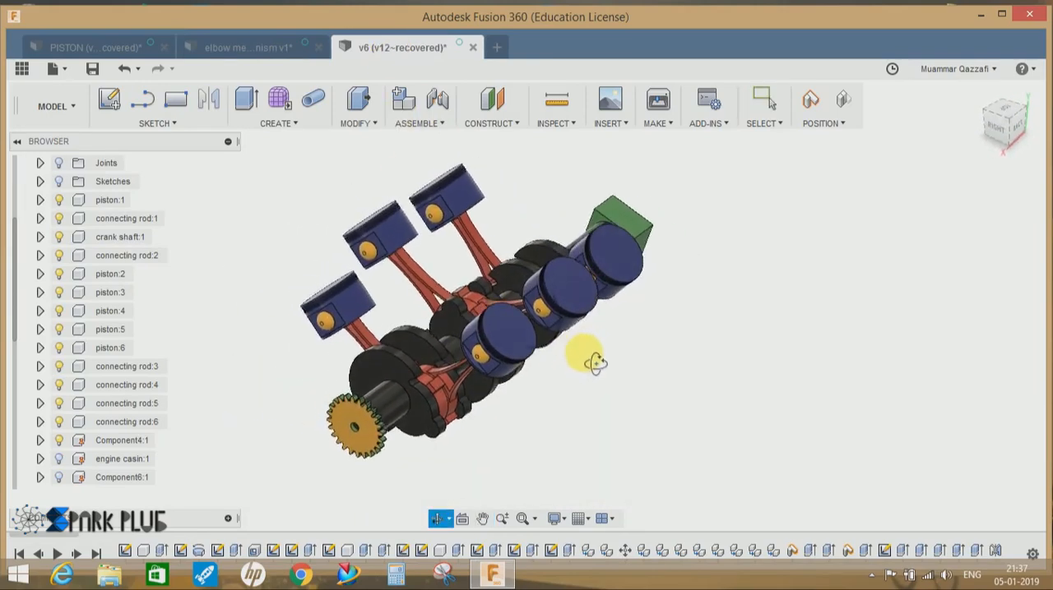
left_click_drag(592, 362, 419, 332)
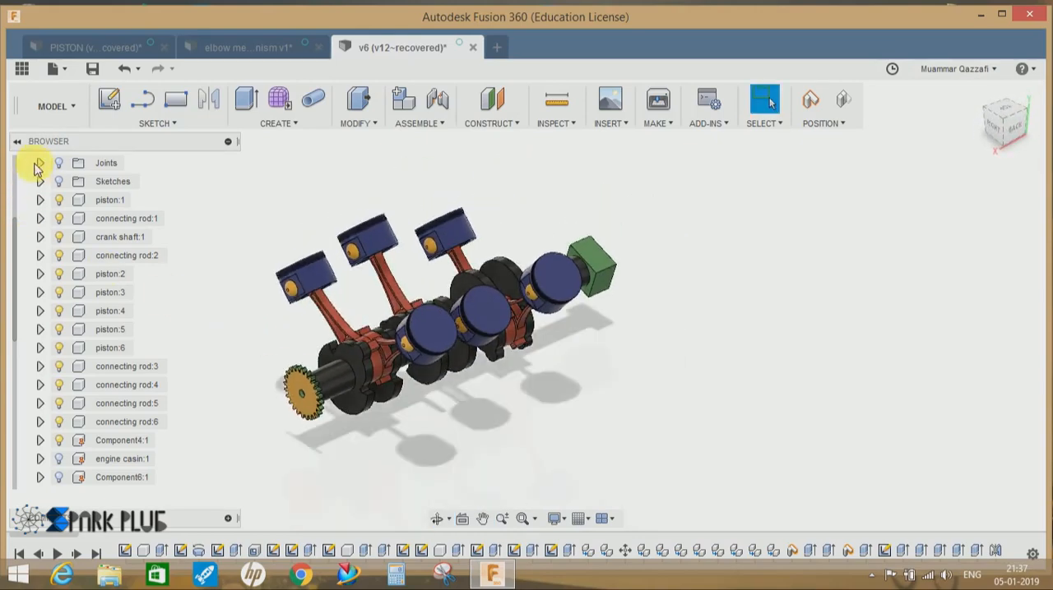
Run Animate Model on the engine's Rev1 and orbit to watch crankshaft and pistons move.
left_click(40, 163)
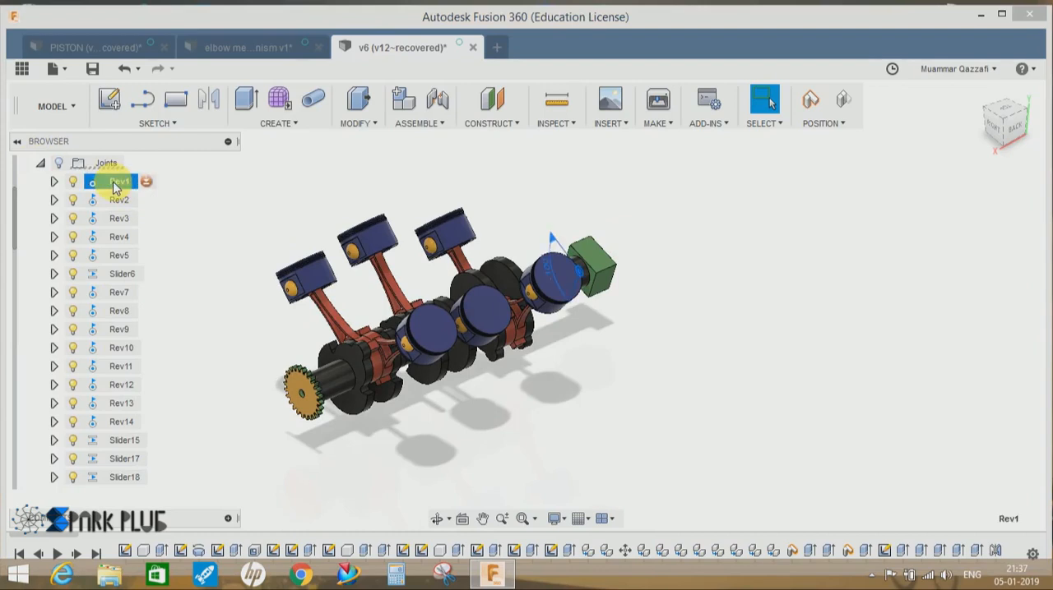
right_click(118, 181)
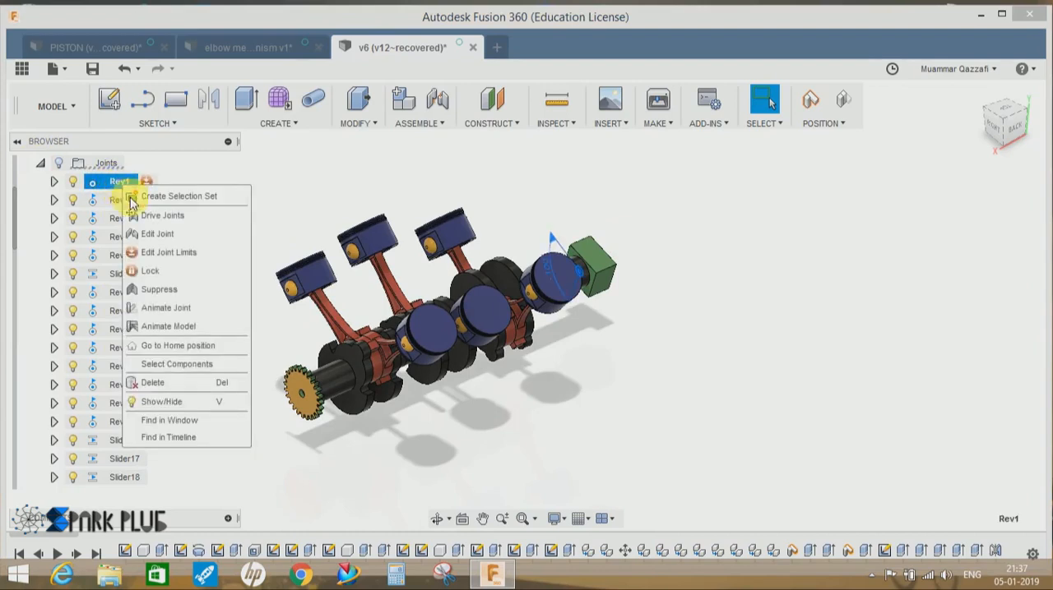
left_click(484, 421)
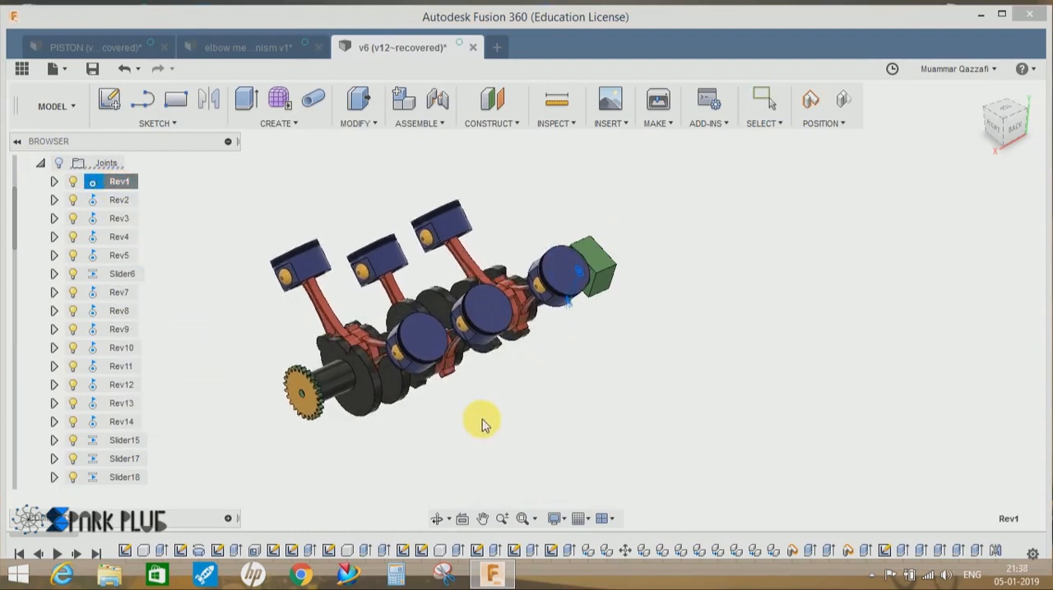
left_click_drag(480, 419, 333, 431)
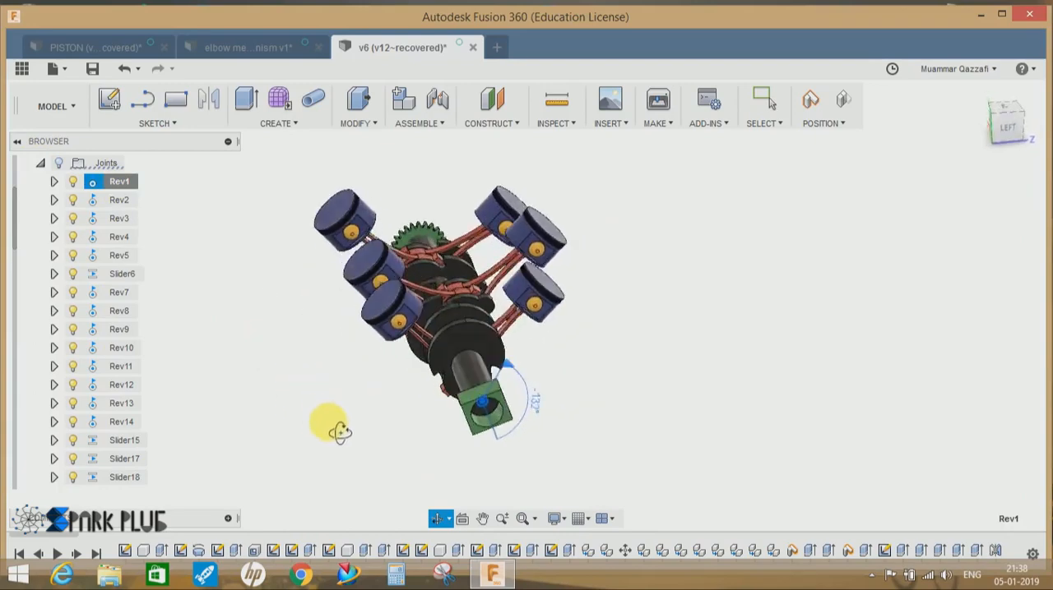
left_click_drag(337, 428, 518, 419)
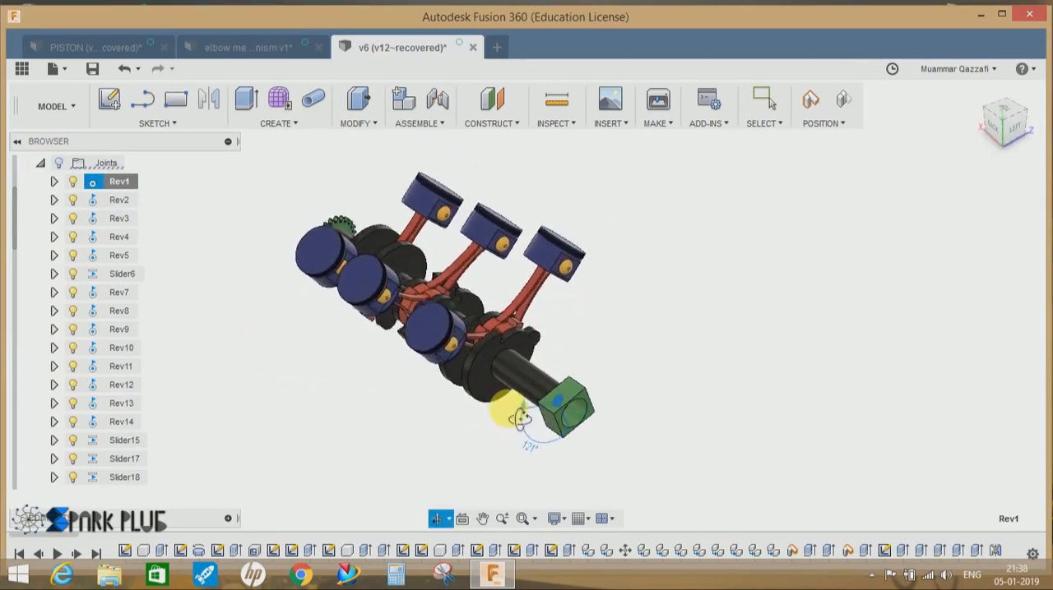
left_click_drag(518, 420, 411, 312)
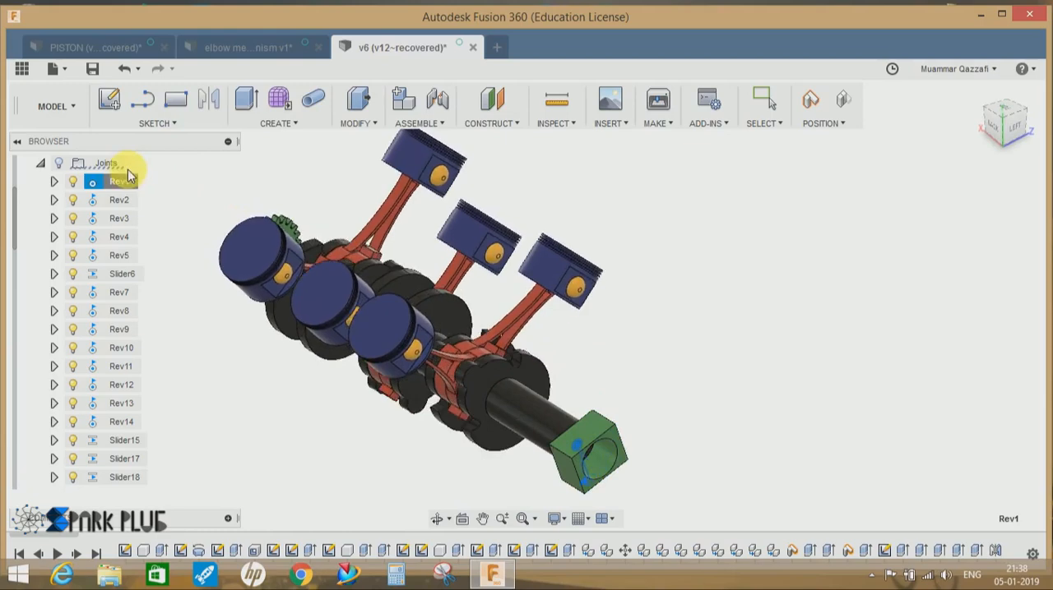
left_click(418, 106)
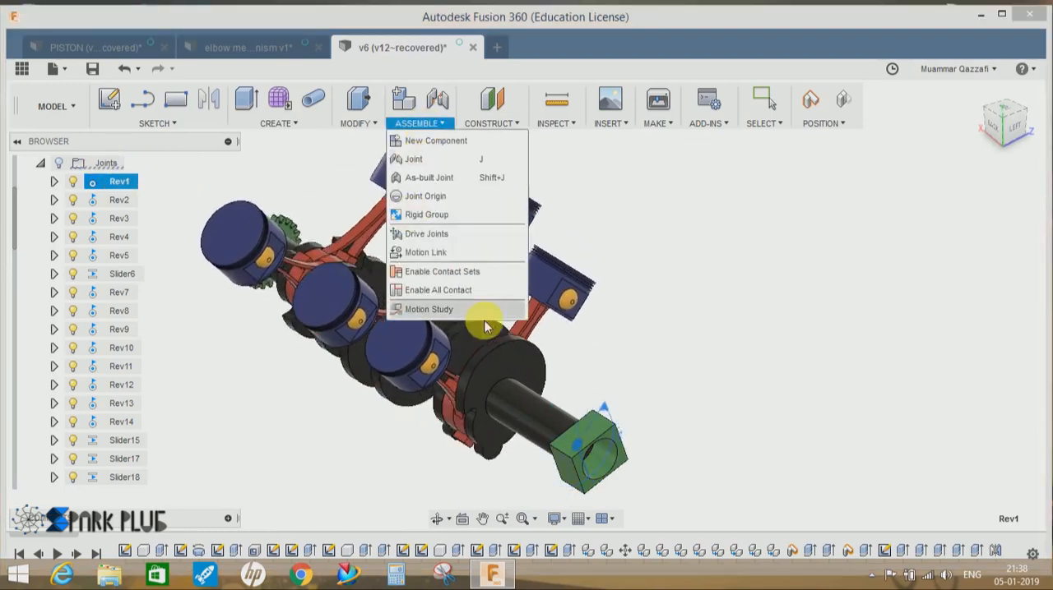
left_click(214, 189)
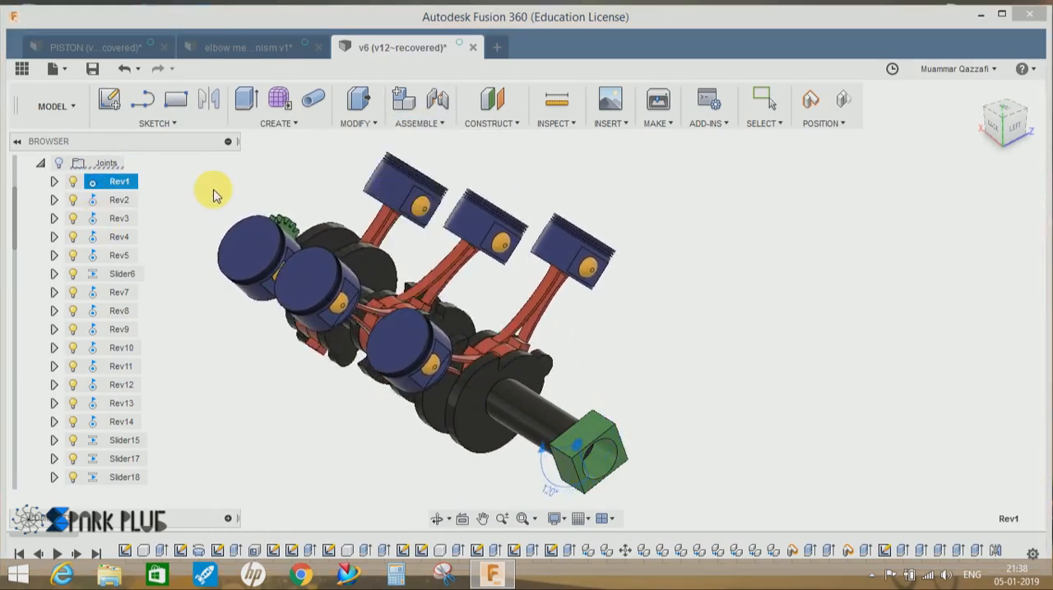